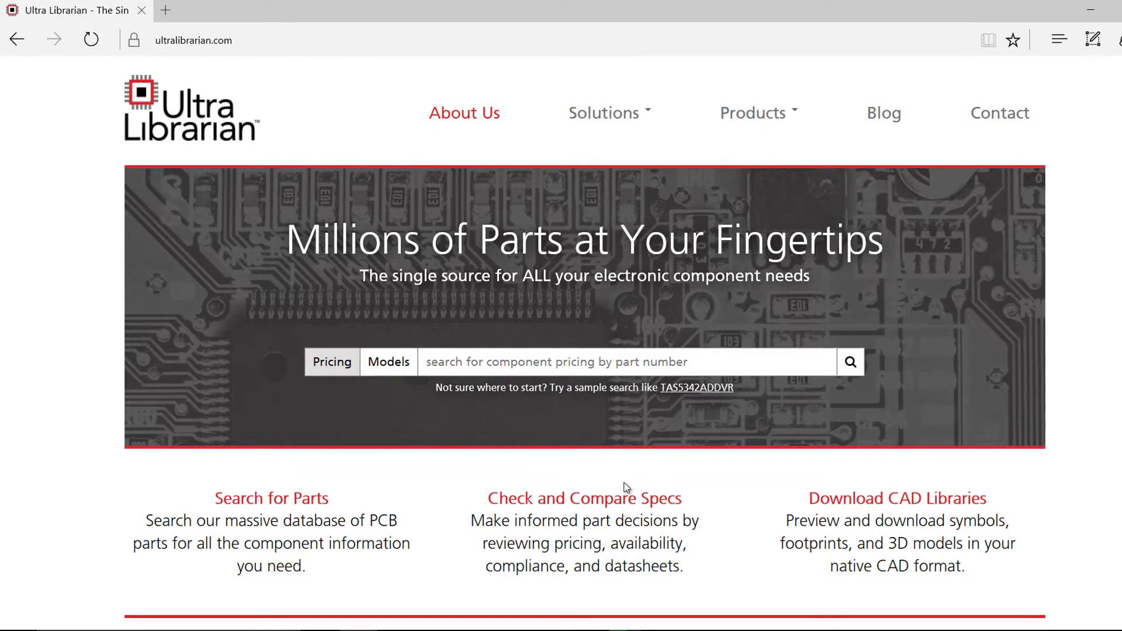
Start a CAD model search for part number C8051F000 on the home page.
{"action": "left_click", "coordinate": [388, 361]}
{"action": "type", "text": "C8051F000"}
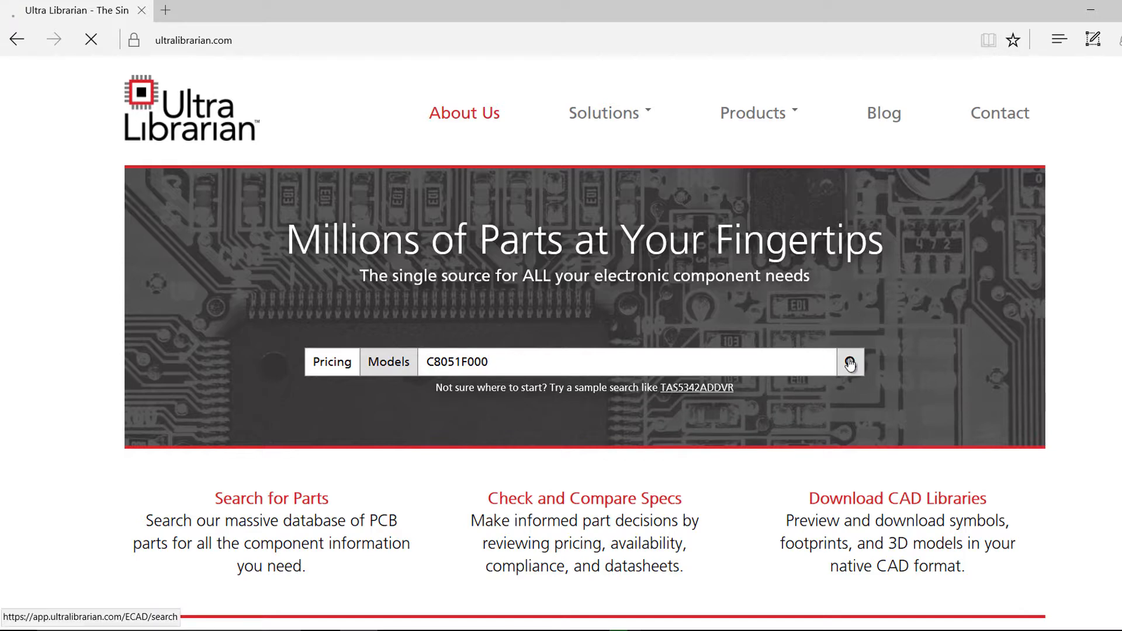
Run the C8051F000 search and preview the Silicon Labs part's schematic symbol, then dismiss it.
{"action": "left_click", "coordinate": [850, 361]}
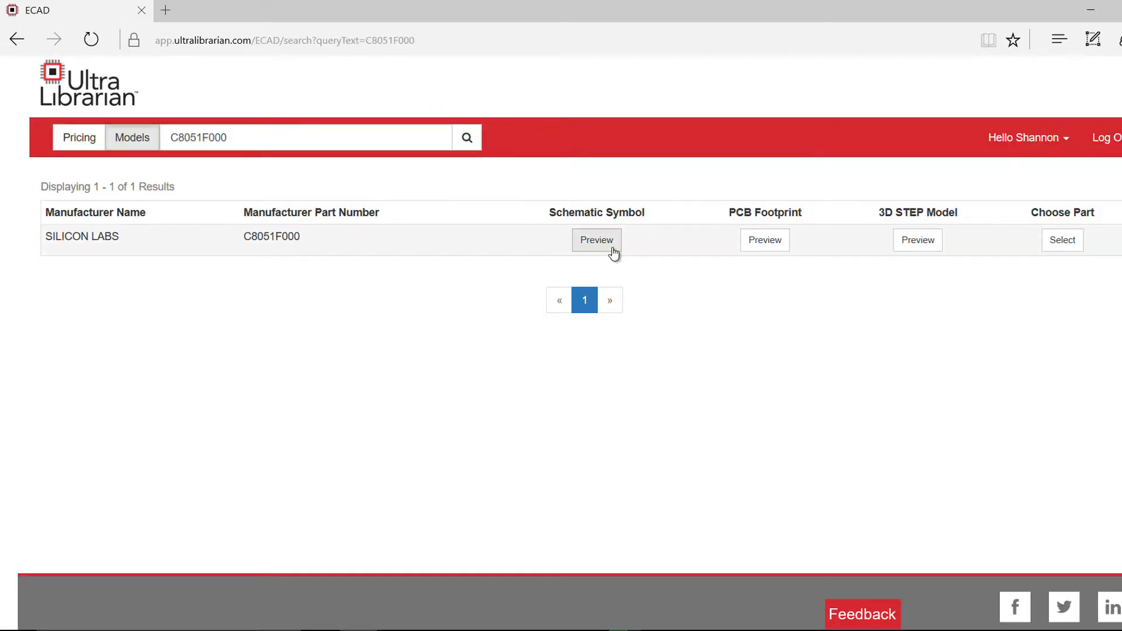
{"action": "left_click", "coordinate": [596, 240]}
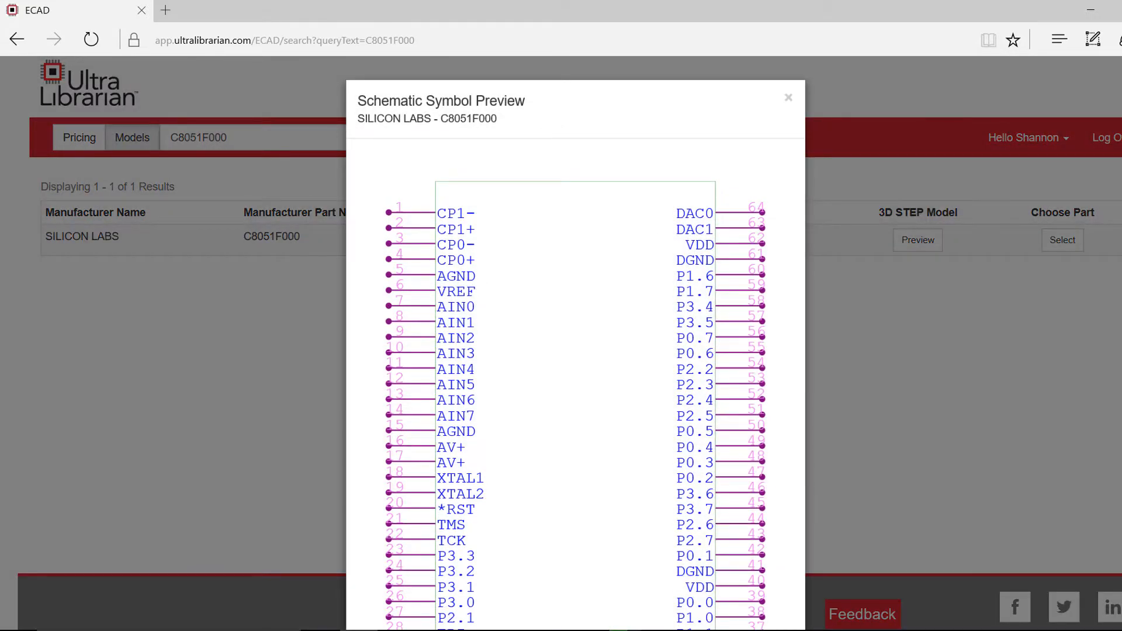
{"action": "scroll", "scroll_direction": "down", "scroll_amount": 3}
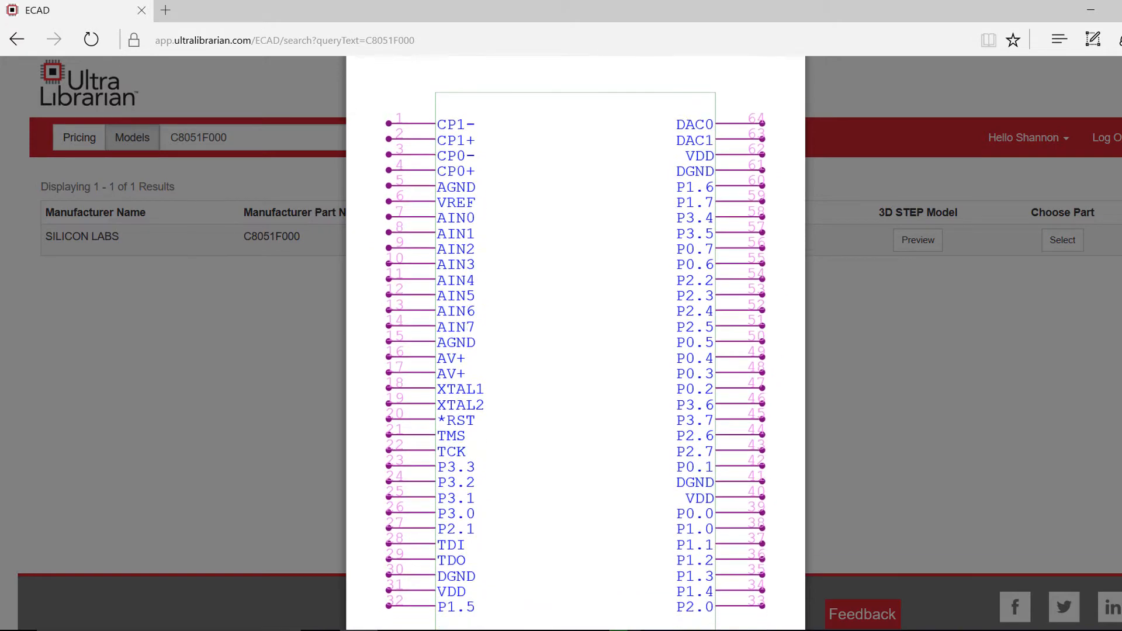
{"action": "scroll", "scroll_direction": "down", "scroll_amount": 3}
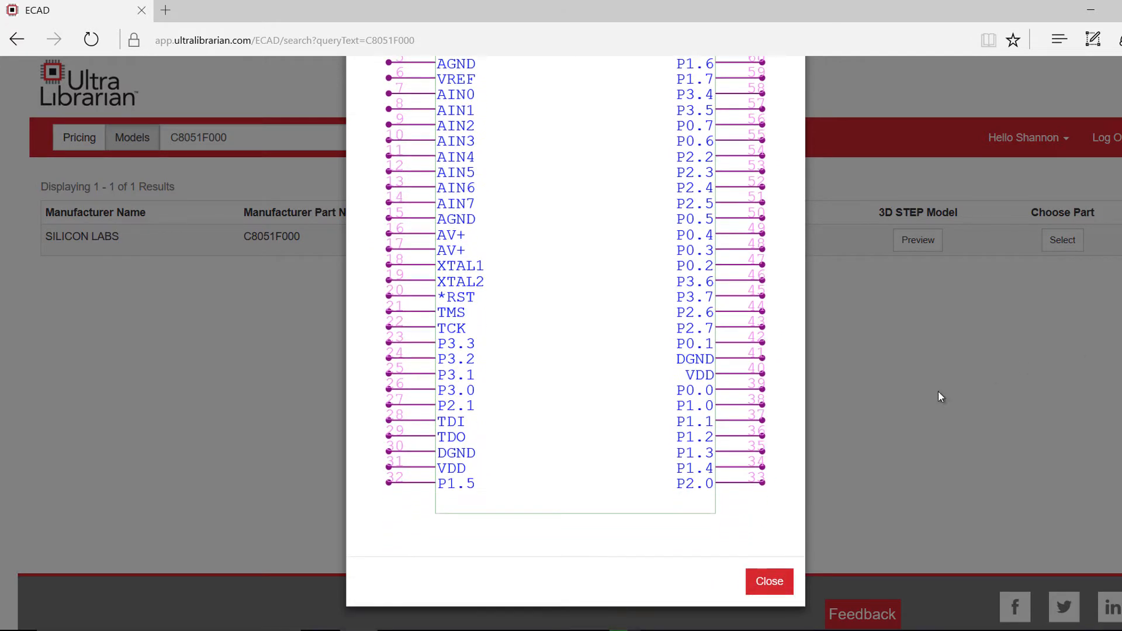
{"action": "left_click", "coordinate": [769, 581]}
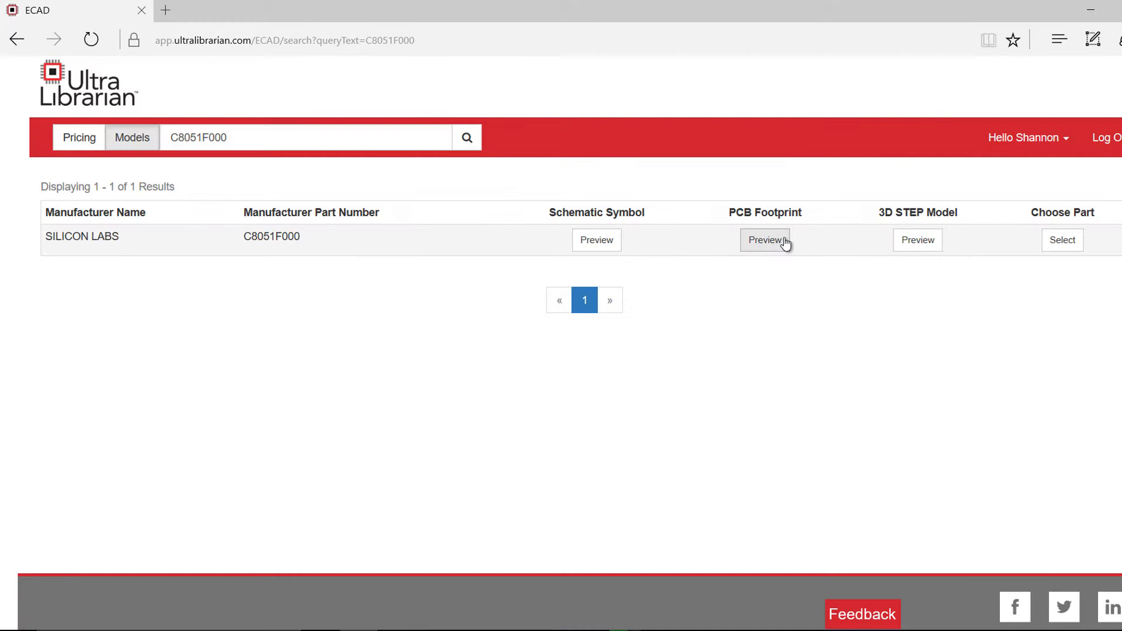
Preview the PCB footprint, page through its variants, then preview the 3D STEP model.
{"action": "left_click", "coordinate": [764, 239]}
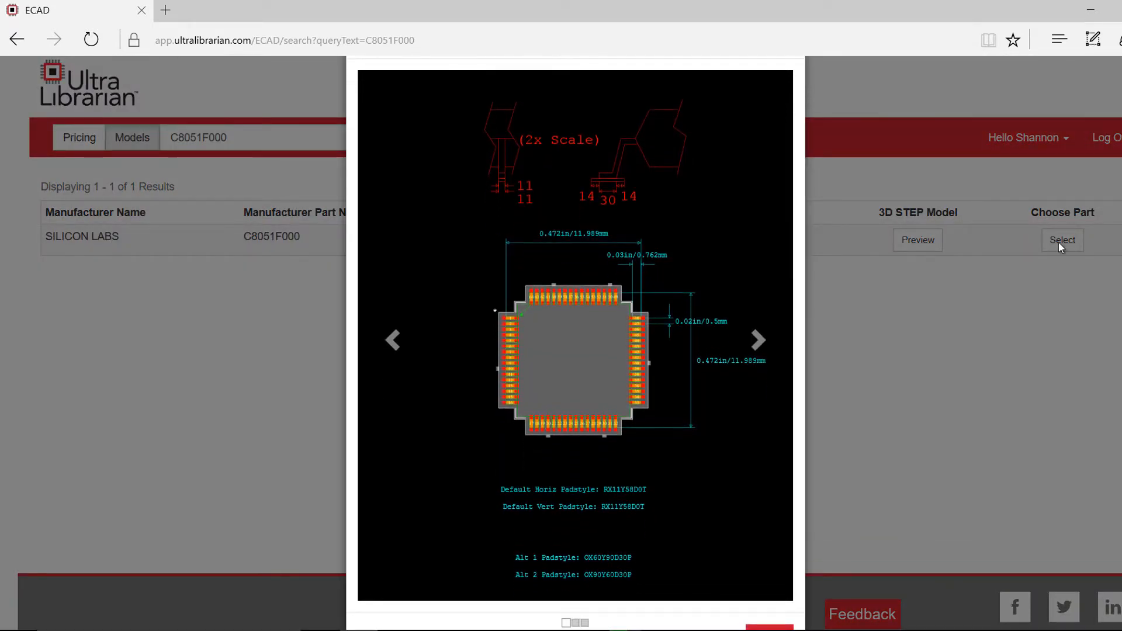
{"action": "left_click", "coordinate": [757, 340]}
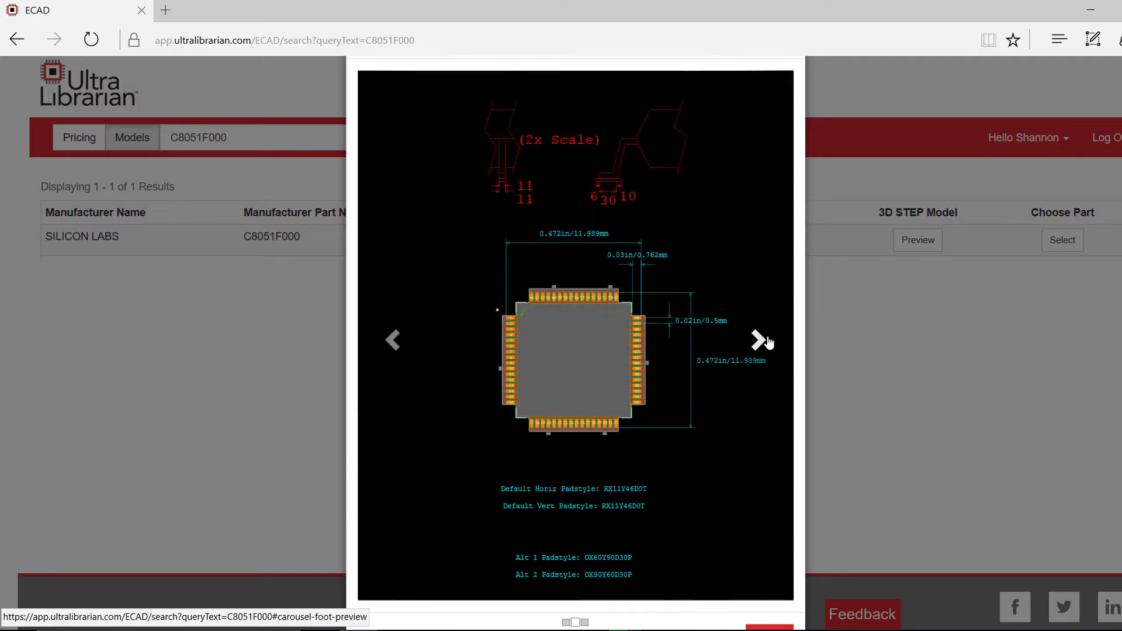
{"action": "left_click", "coordinate": [757, 340]}
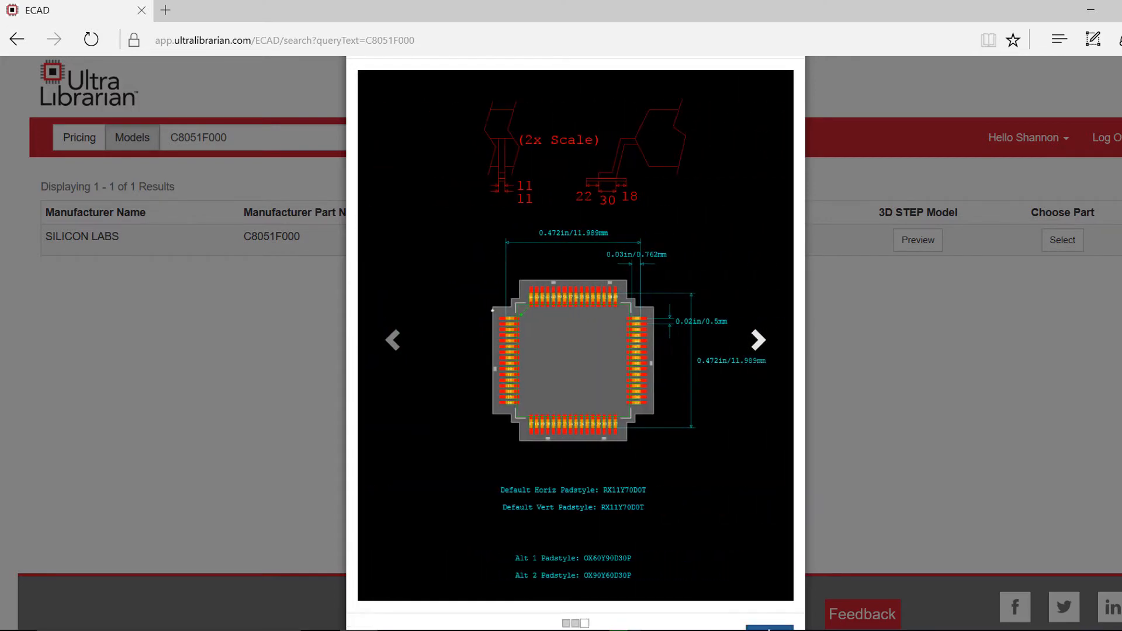
{"action": "left_click", "coordinate": [917, 240]}
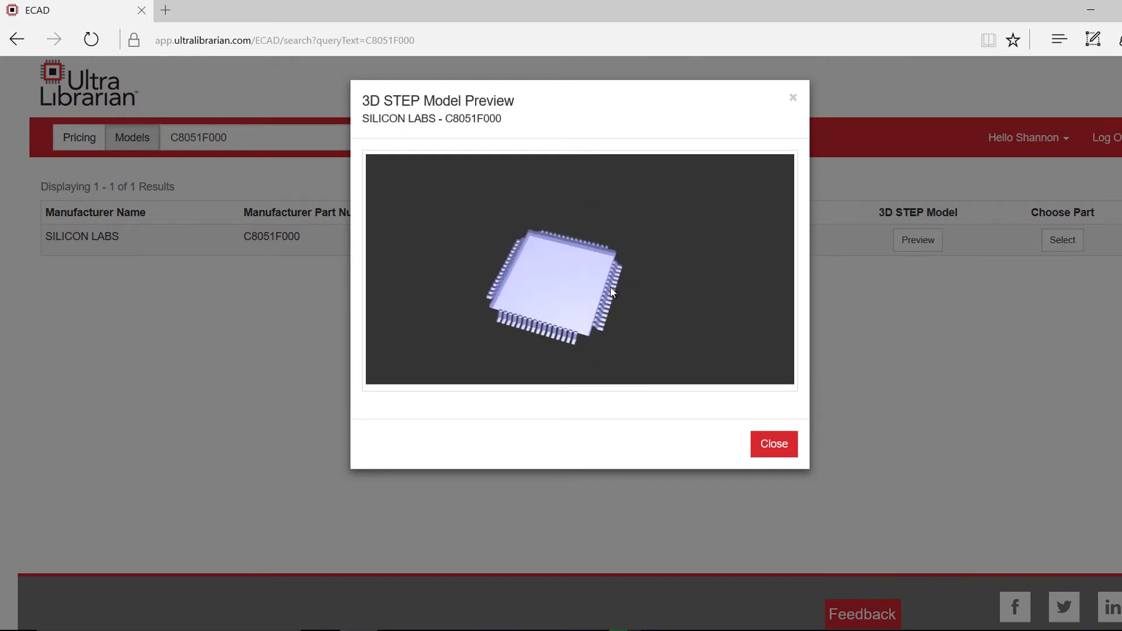
Close the 3D preview, return to the model results and select the C8051F000 part.
{"action": "left_click", "coordinate": [773, 444]}
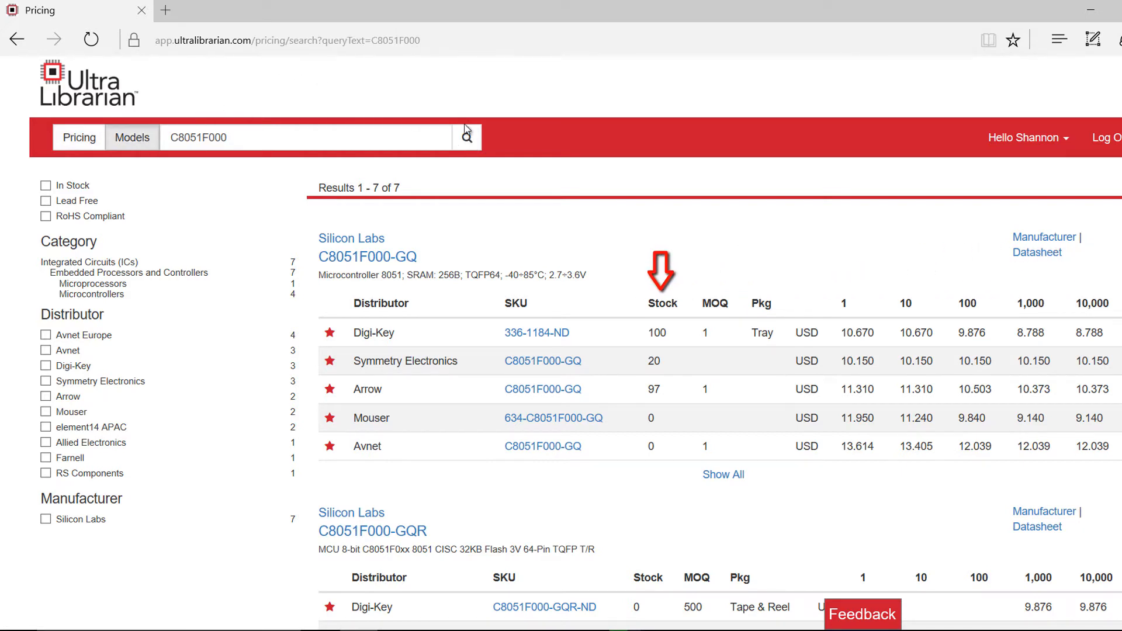
{"action": "left_click", "coordinate": [131, 138]}
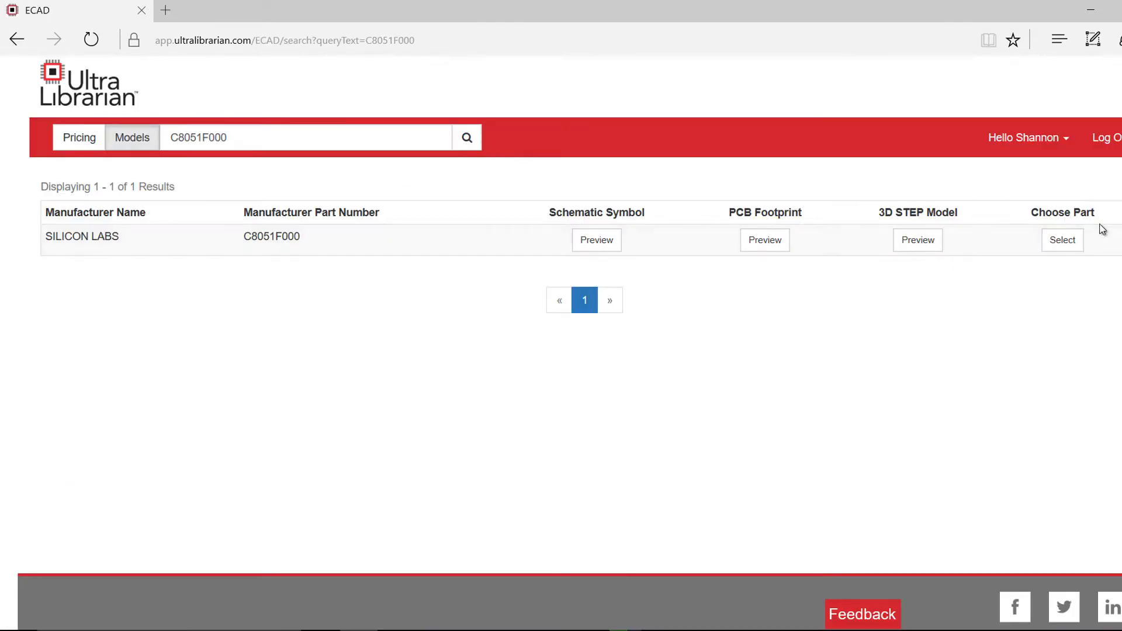
{"action": "left_click", "coordinate": [1063, 240]}
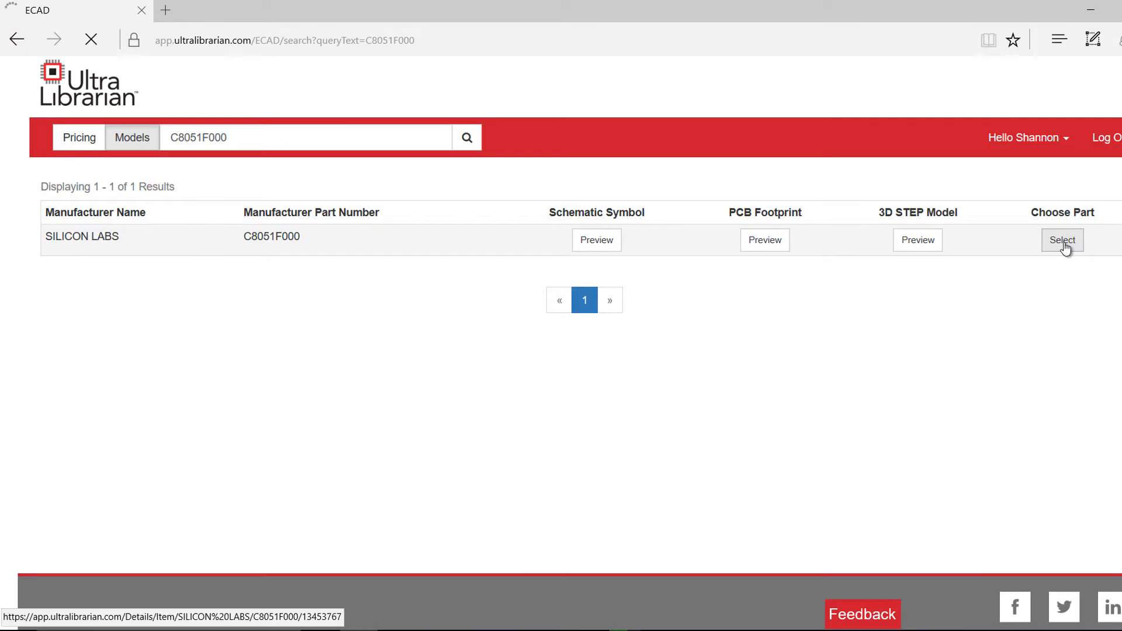
On the part details page, choose a Cadence export format.
{"action": "left_click", "coordinate": [1063, 240]}
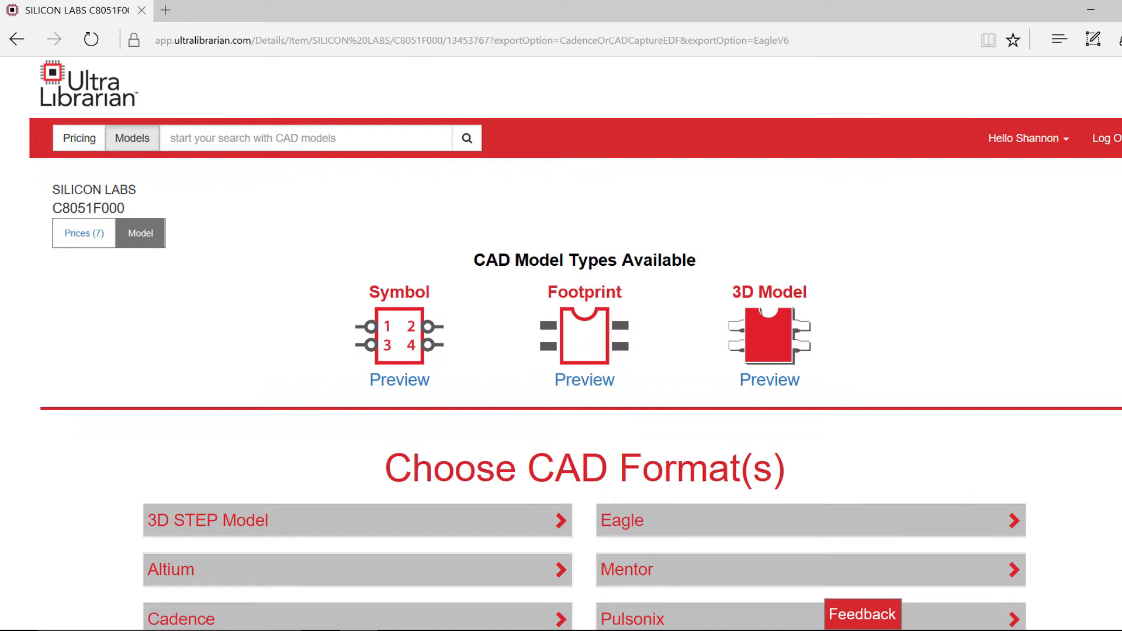
{"action": "scroll", "scroll_direction": "down", "scroll_amount": 3}
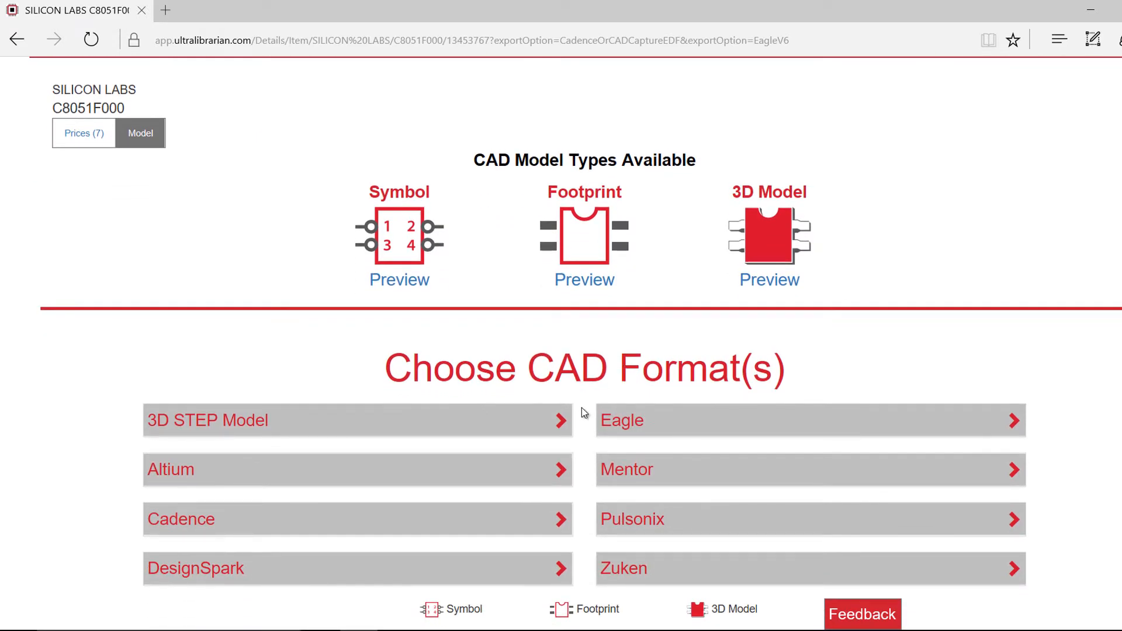
{"action": "left_click", "coordinate": [358, 420]}
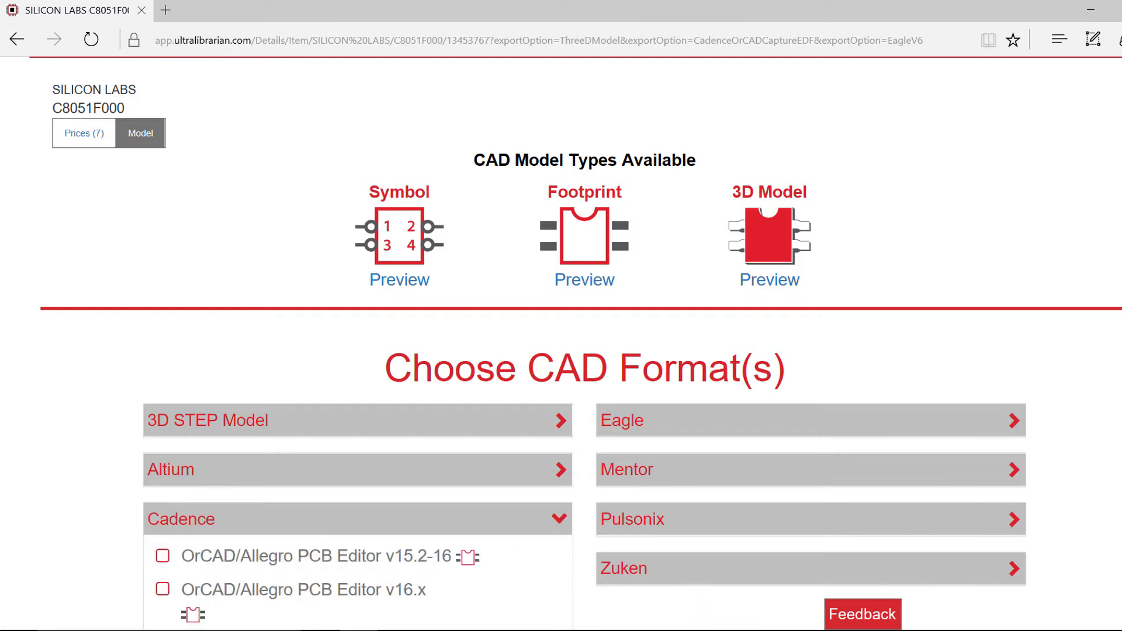
{"action": "scroll", "scroll_direction": "down", "scroll_amount": 3}
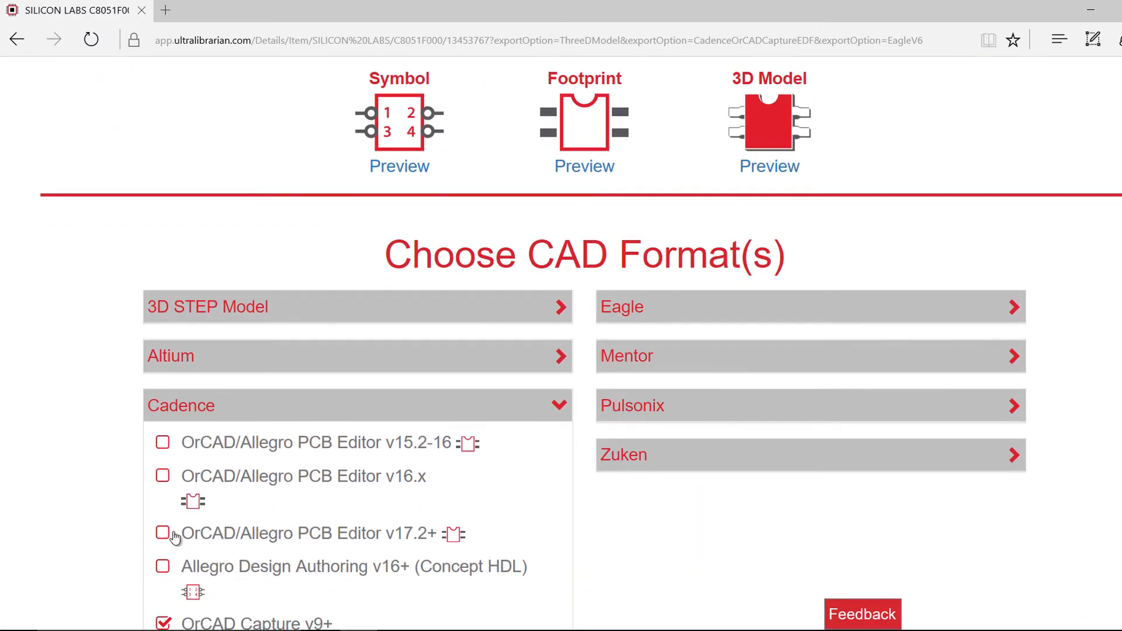
{"action": "left_click", "coordinate": [558, 406]}
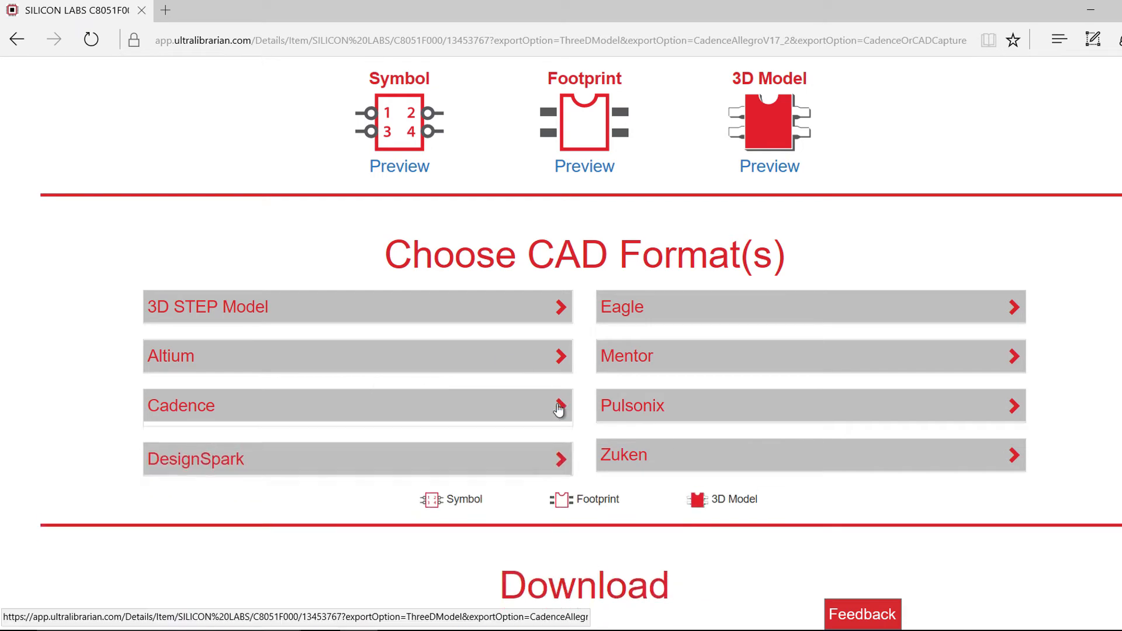
Accept the license agreement and submit the download request.
{"action": "scroll", "scroll_direction": "down", "scroll_amount": 3}
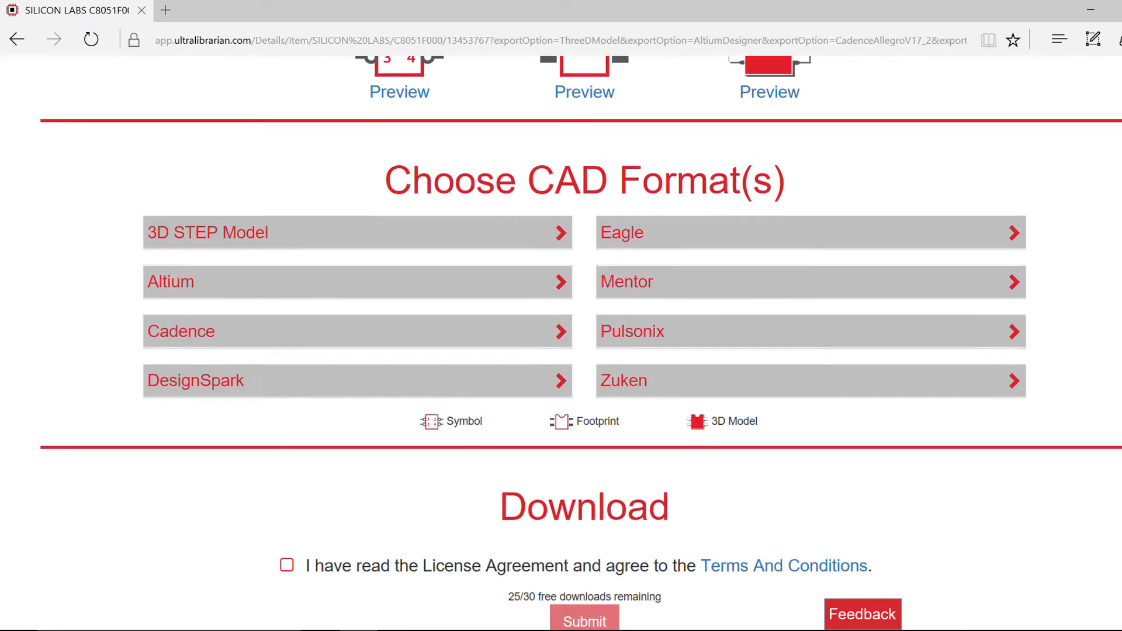
{"action": "left_click", "coordinate": [288, 432]}
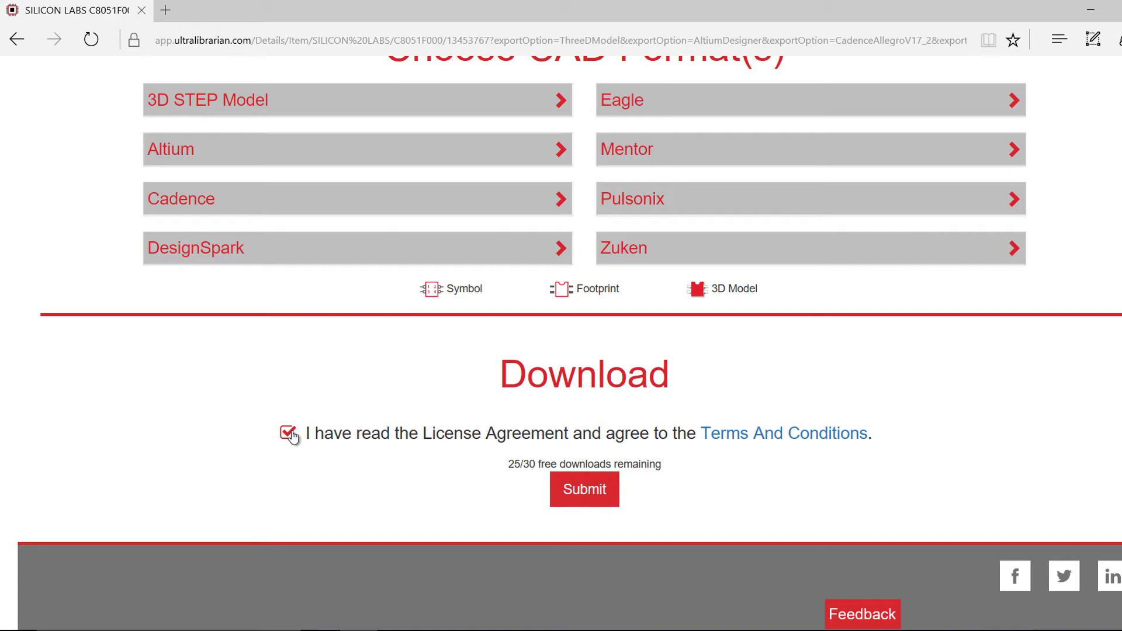
{"action": "left_click", "coordinate": [583, 488]}
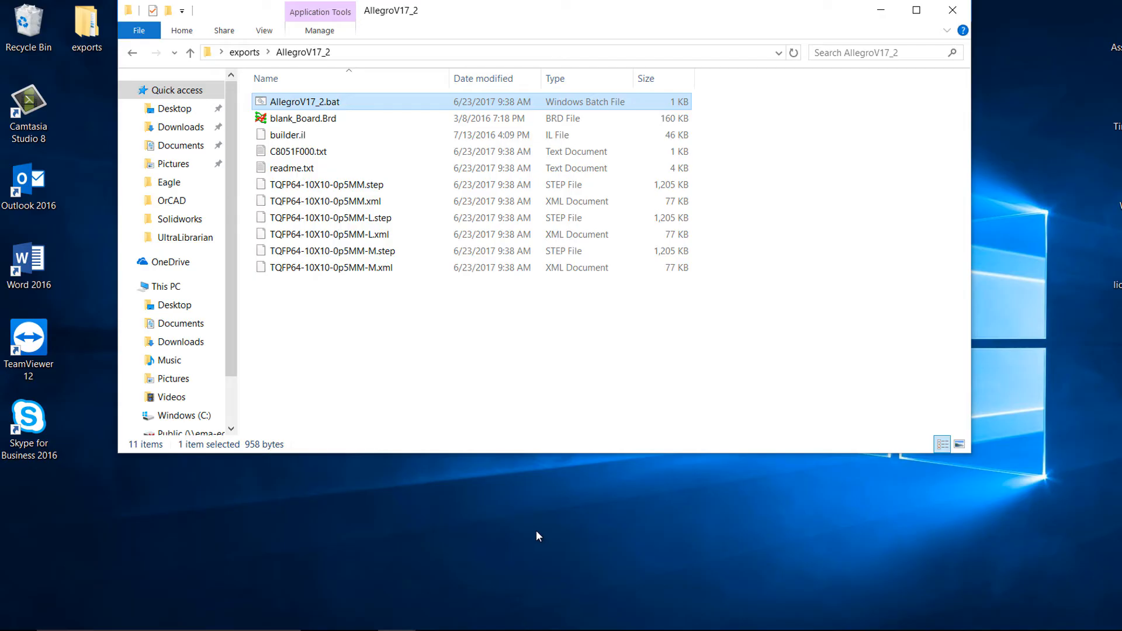
{"action": "mouse_move", "coordinate": [361, 107]}
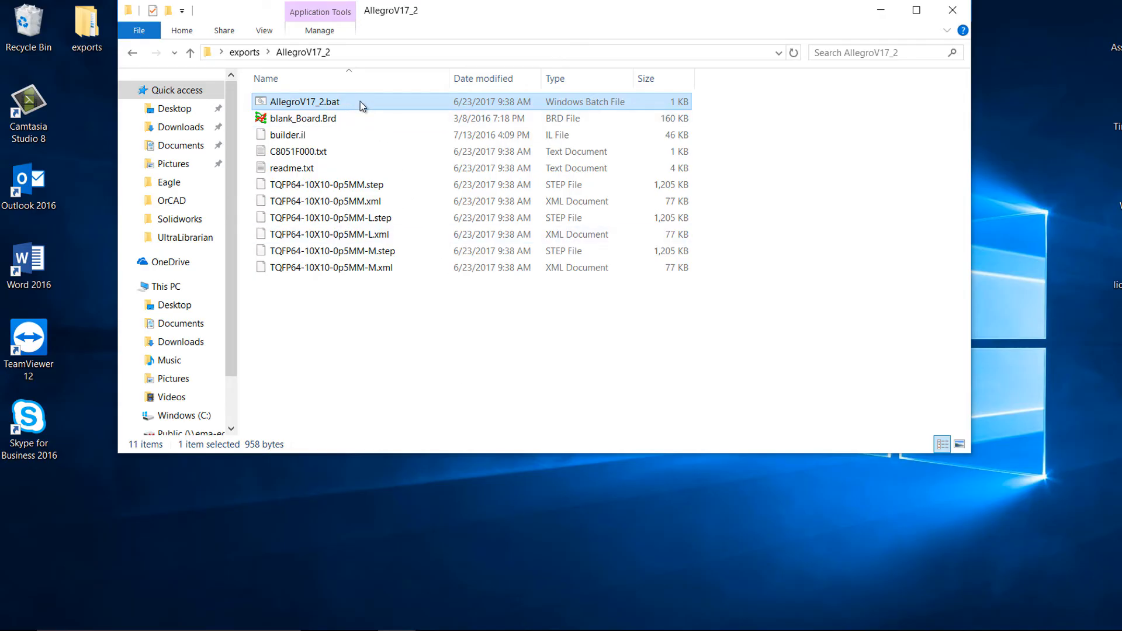
Run AllegroV17_2.bat, dismiss the 'cannot find allegro' error, and bring up the file's context menu.
{"action": "double_click", "coordinate": [302, 100]}
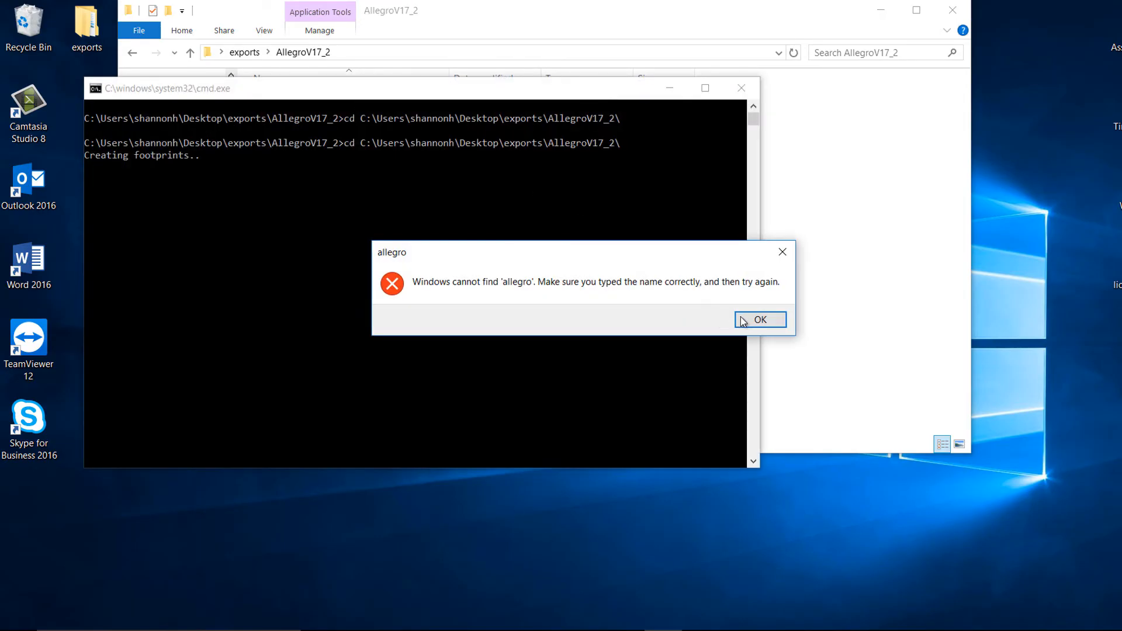
{"action": "left_click", "coordinate": [760, 319]}
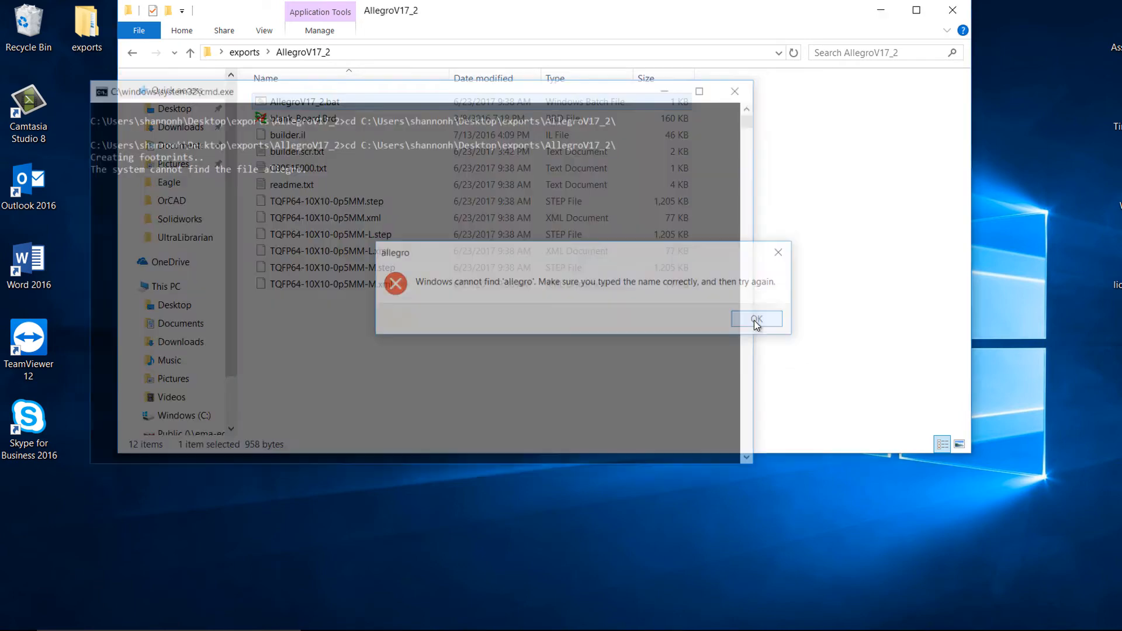
{"action": "right_click", "coordinate": [307, 100]}
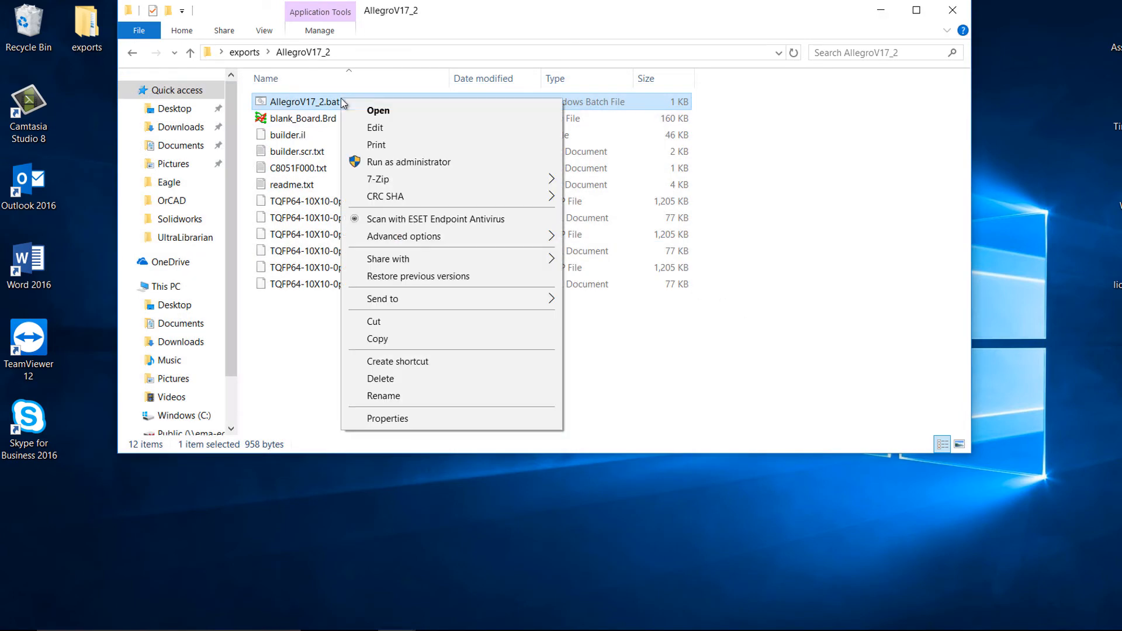
Edit the batch file so the START line uses Q:\Cadence\SPB_17.2\tools\bin\allegro.exe and save it.
{"action": "left_click", "coordinate": [374, 127]}
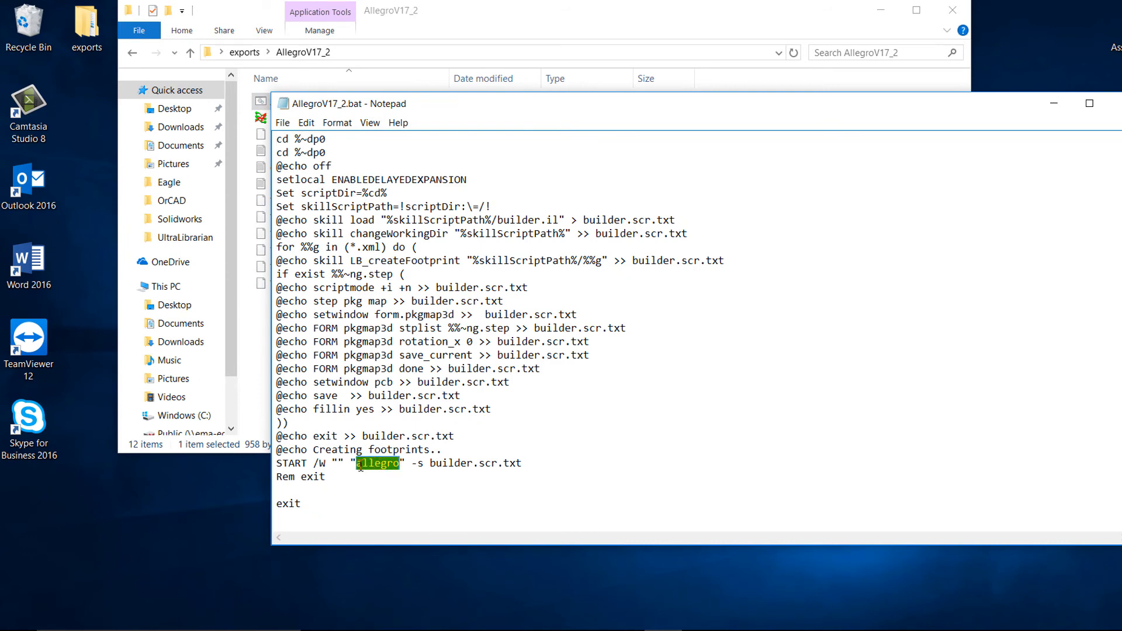
{"action": "type", "text": "Q:\\Cadence\\SPB_17.2\\tools\\bin\\allegro.exe"}
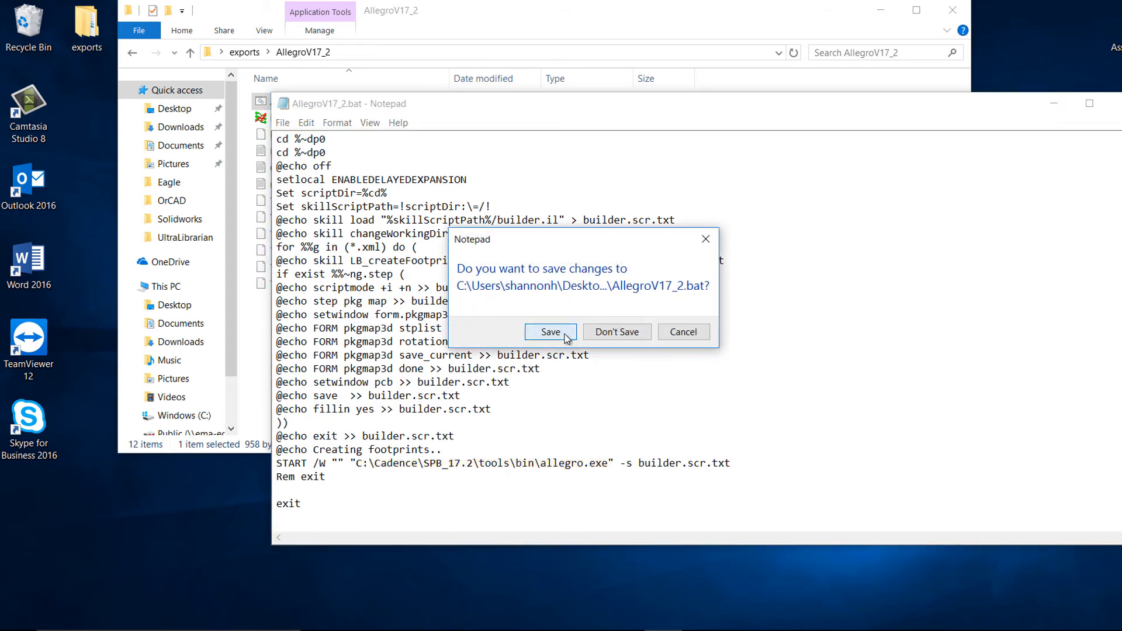
{"action": "left_click", "coordinate": [550, 331]}
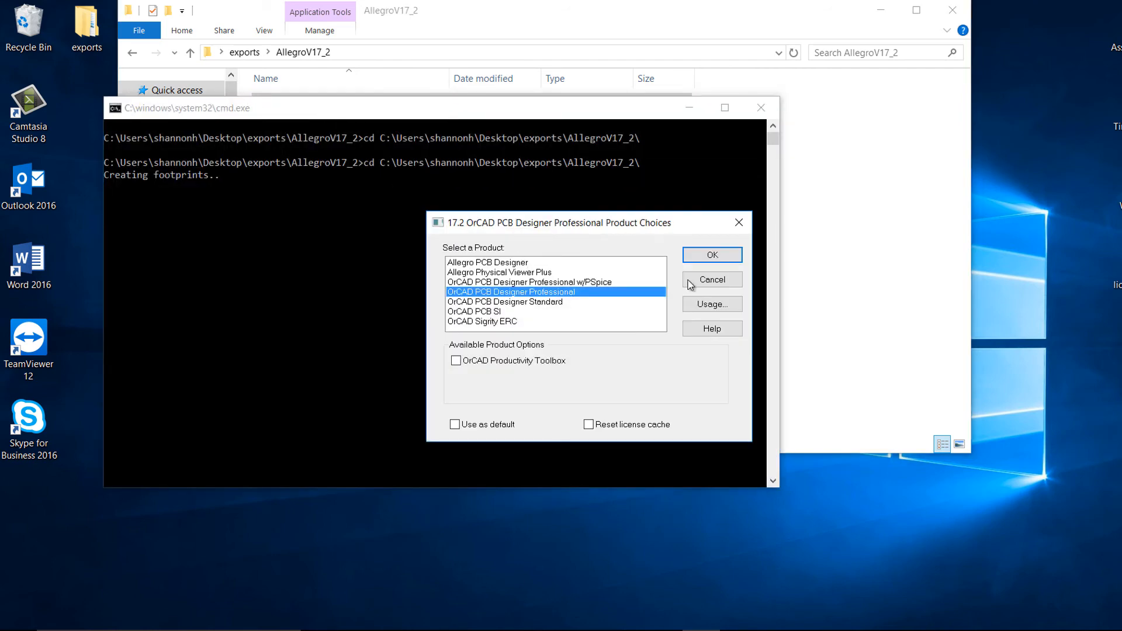
Confirm OrCAD PCB Designer Professional and open the generated TQFP64-10X10-0p5MM.dra footprint.
{"action": "left_click", "coordinate": [711, 254]}
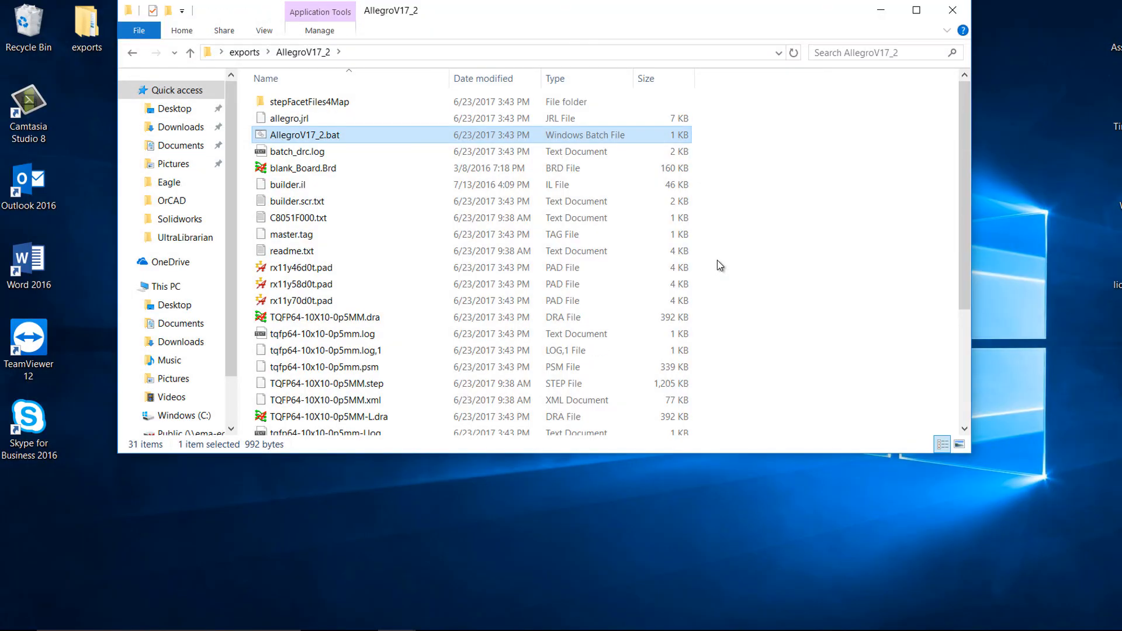
{"action": "mouse_move", "coordinate": [433, 317]}
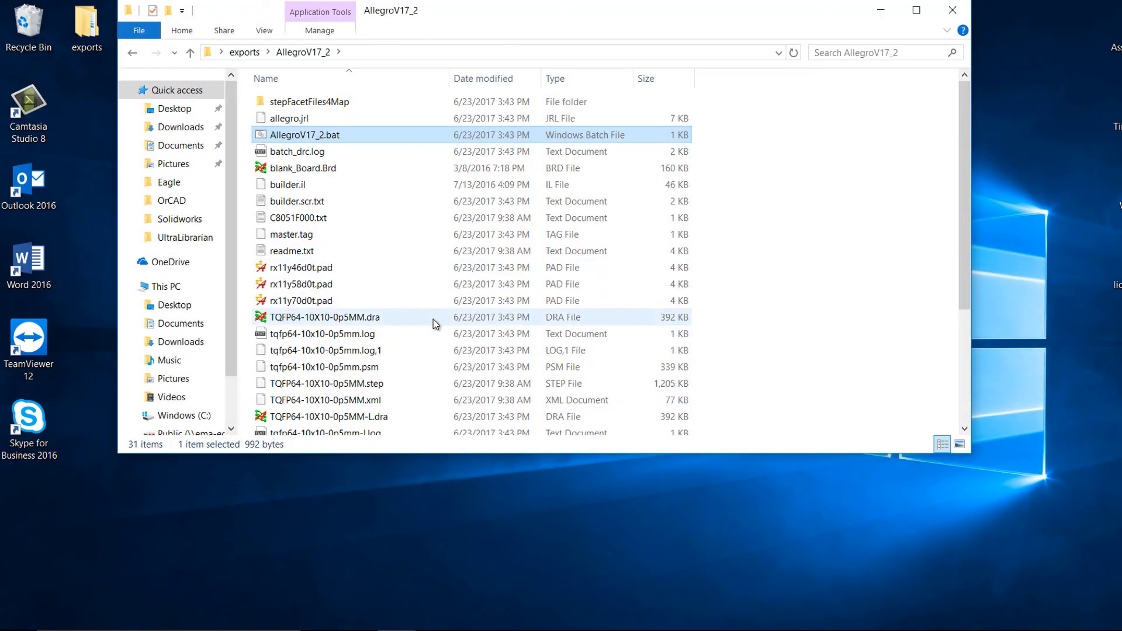
{"action": "double_click", "coordinate": [324, 317]}
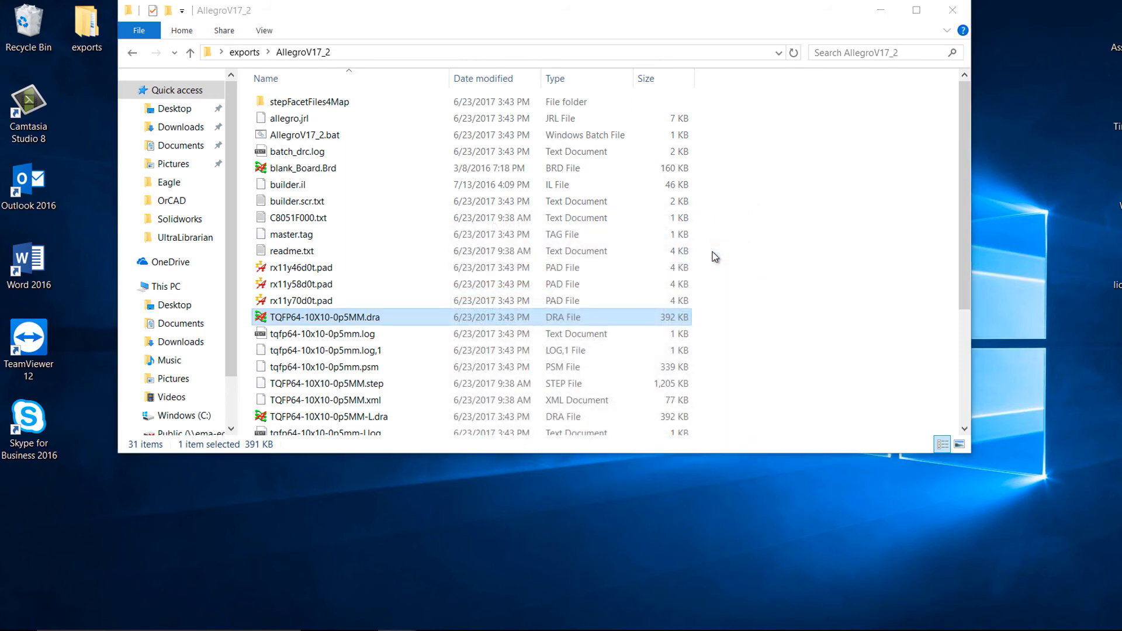
{"action": "double_click", "coordinate": [325, 317]}
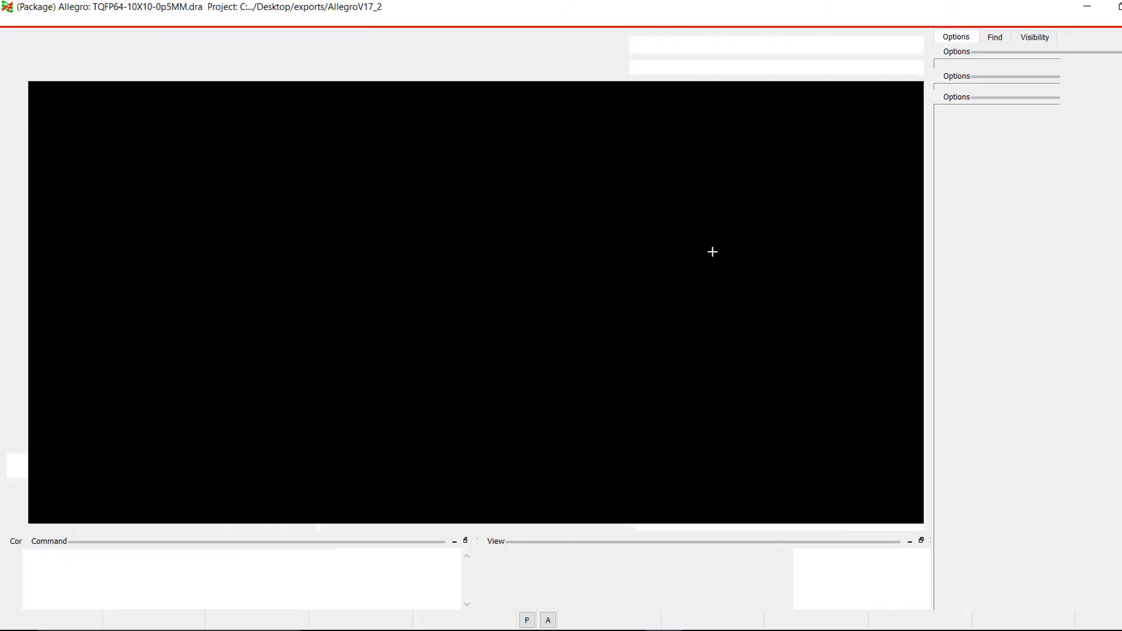
Show the footprint's Step Package Mapping via the Setup menu.
{"action": "left_click", "coordinate": [165, 23]}
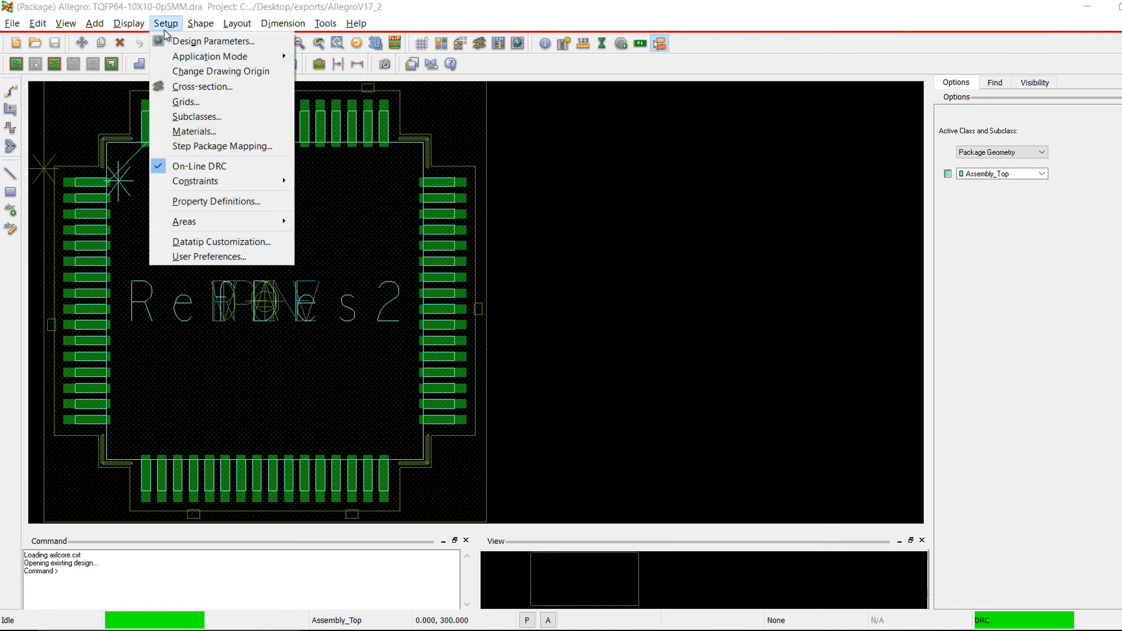
{"action": "left_click", "coordinate": [221, 146]}
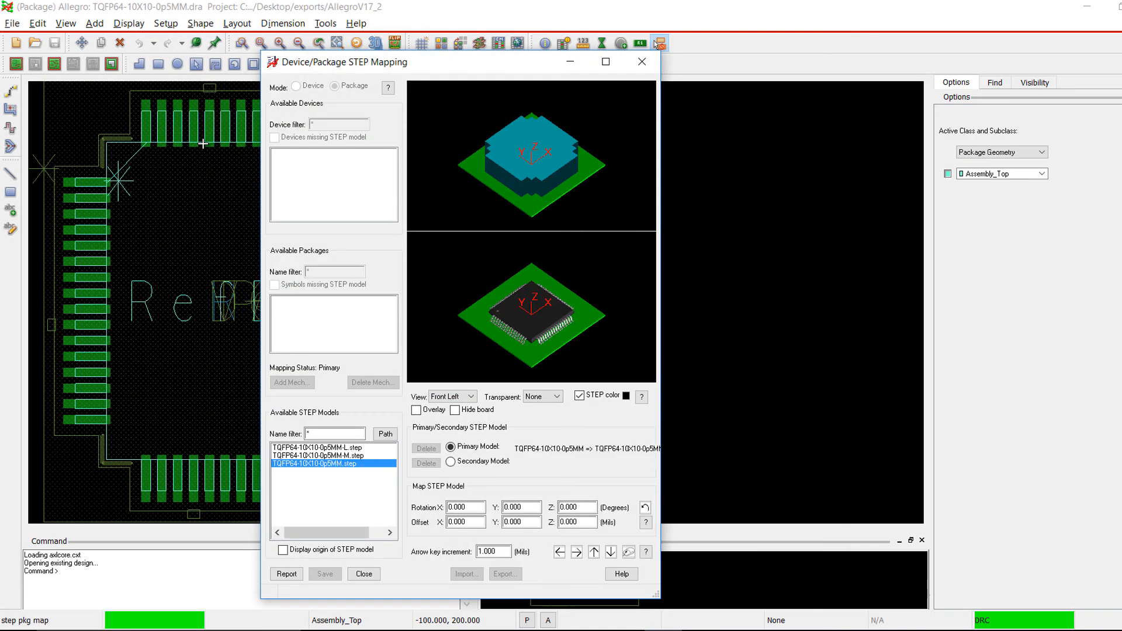